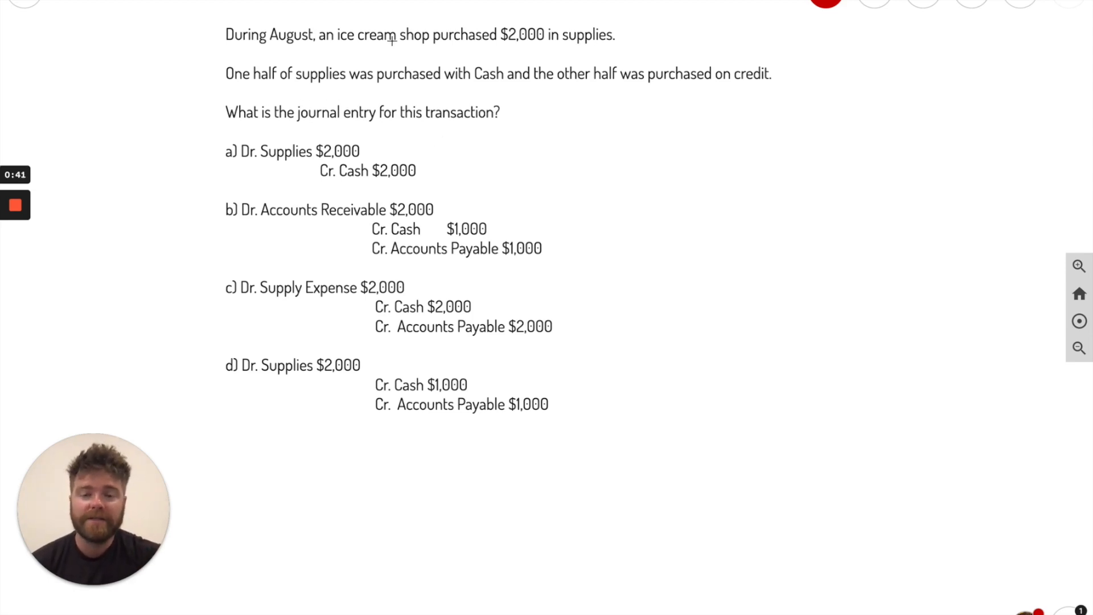
mouse_move(499, 47)
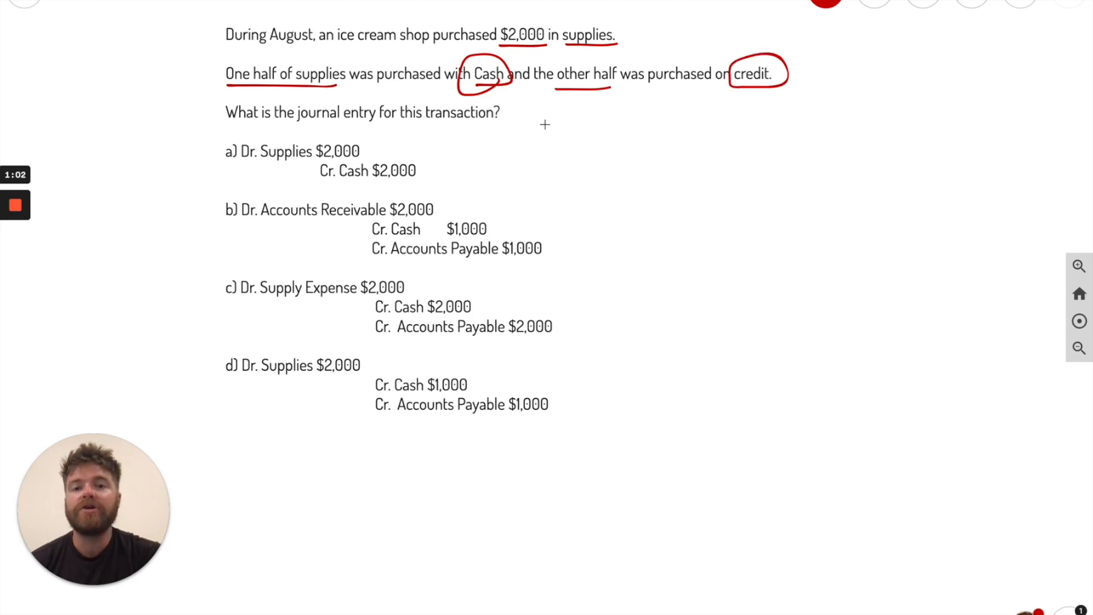
mouse_move(618, 169)
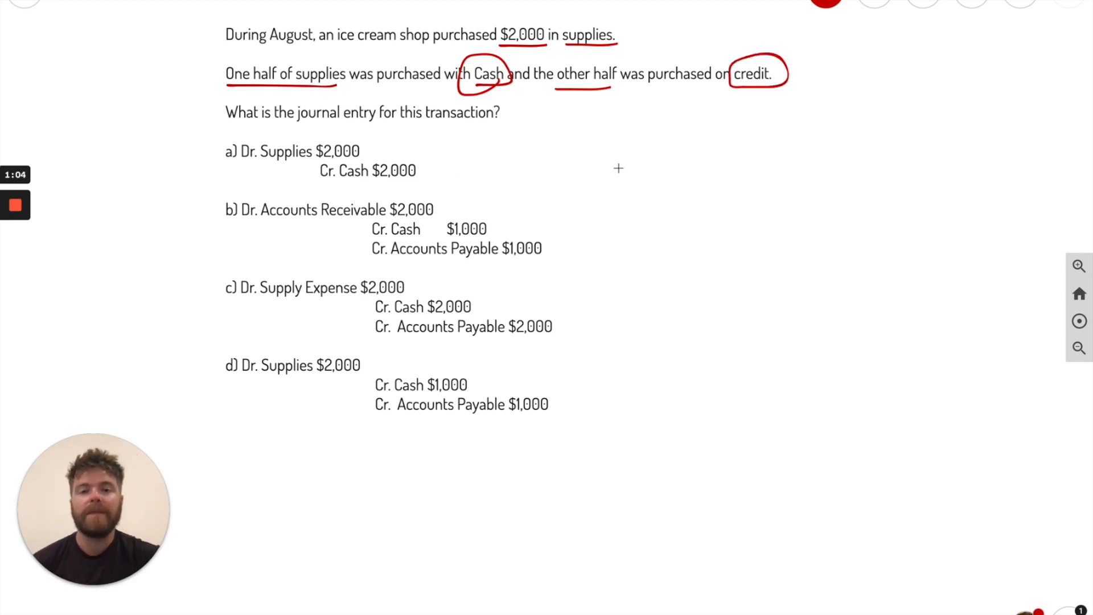
mouse_move(582, 127)
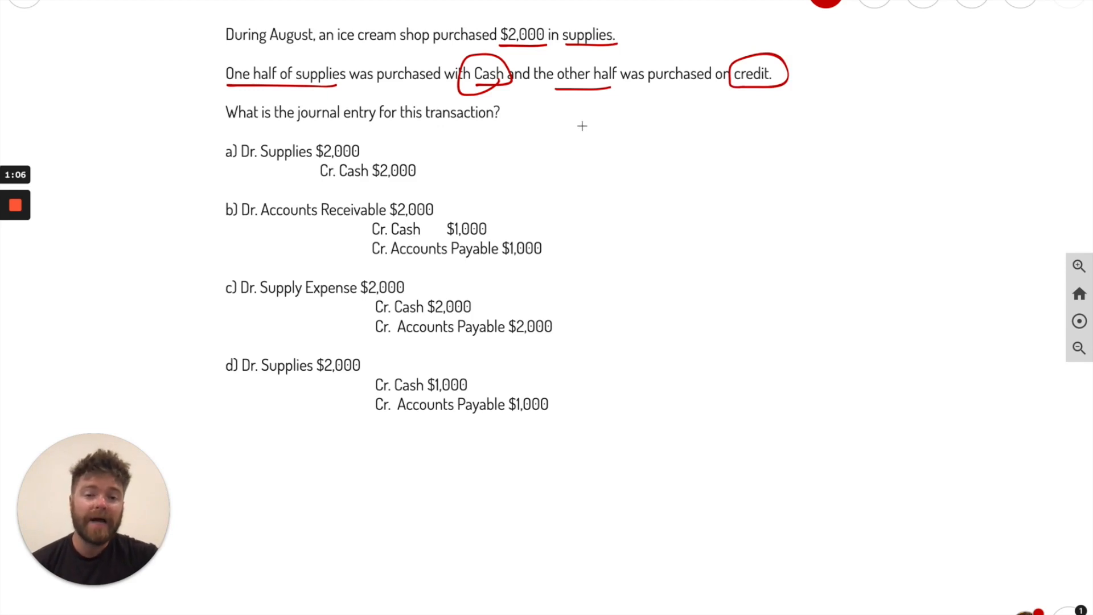
mouse_move(633, 132)
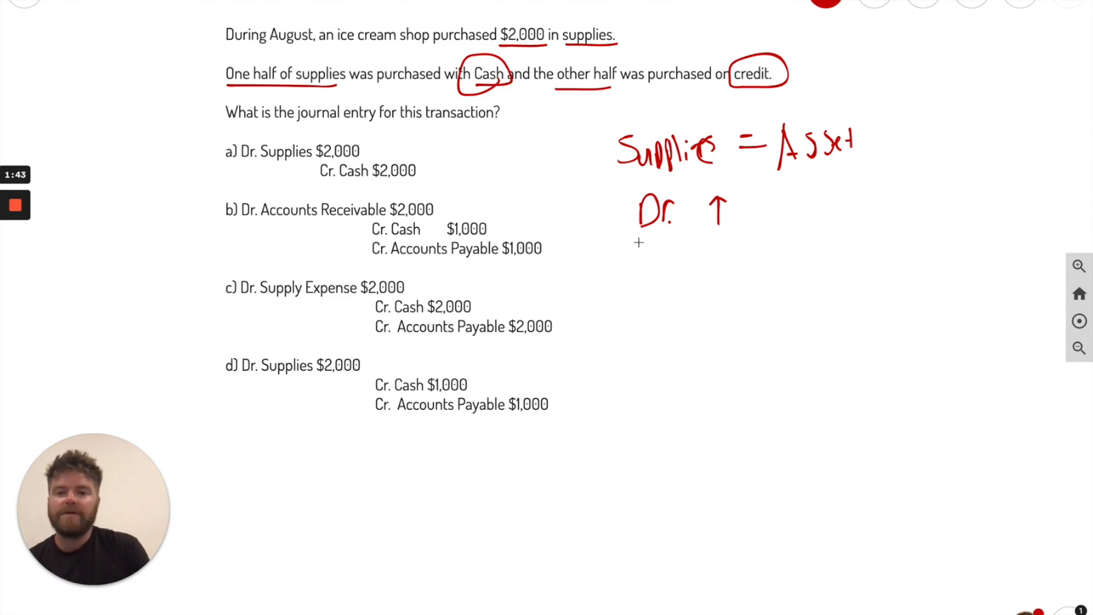
mouse_move(244, 168)
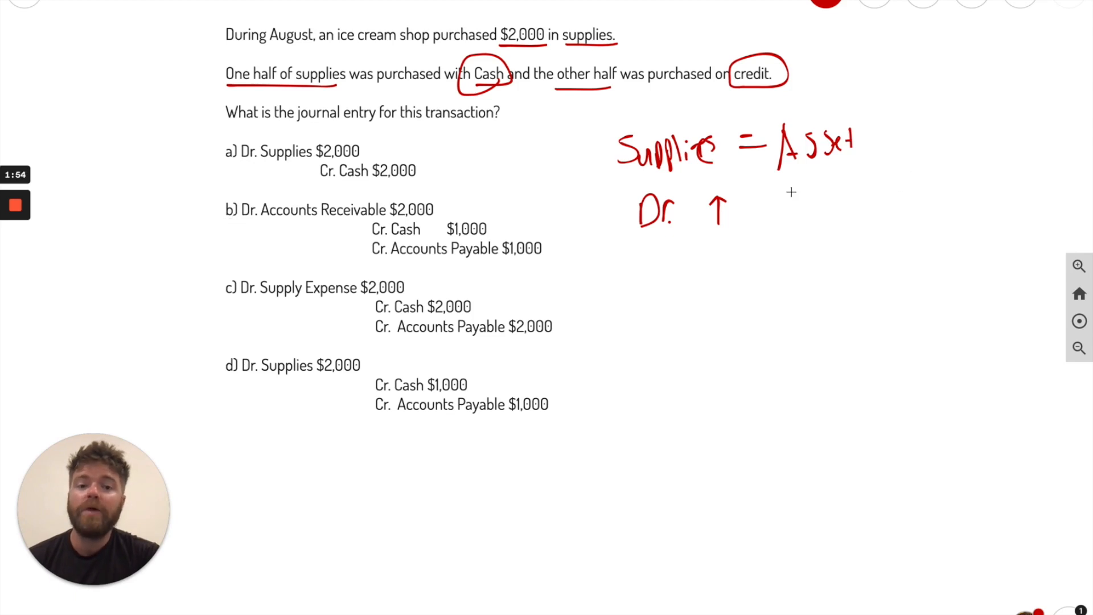
mouse_move(473, 41)
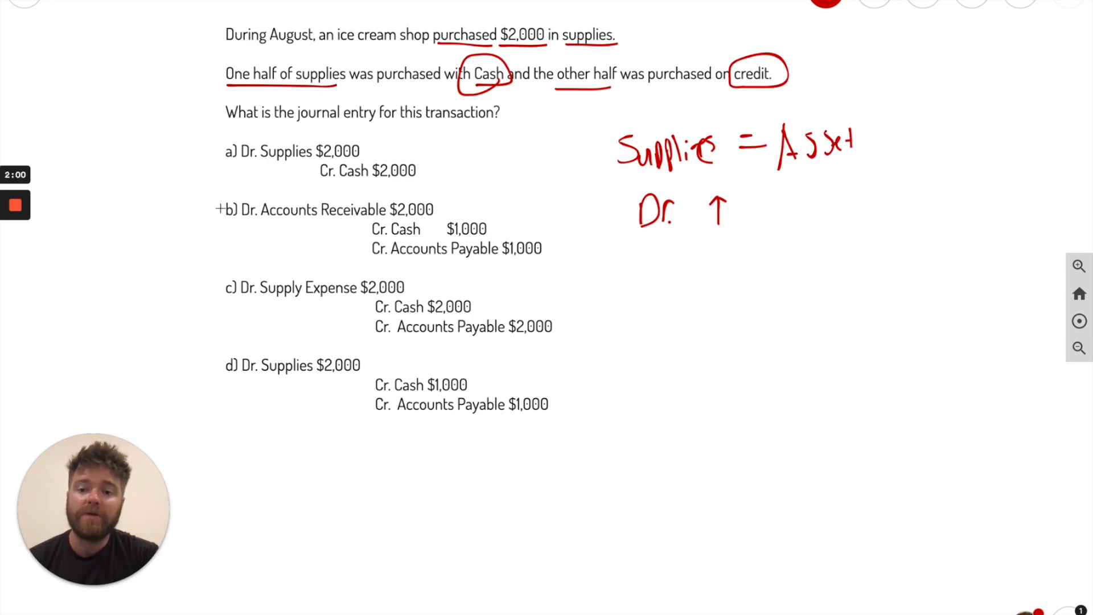
- Underline the word 'purchased' in the question's first sentence with the red pen
left_click_drag(220, 207, 436, 210)
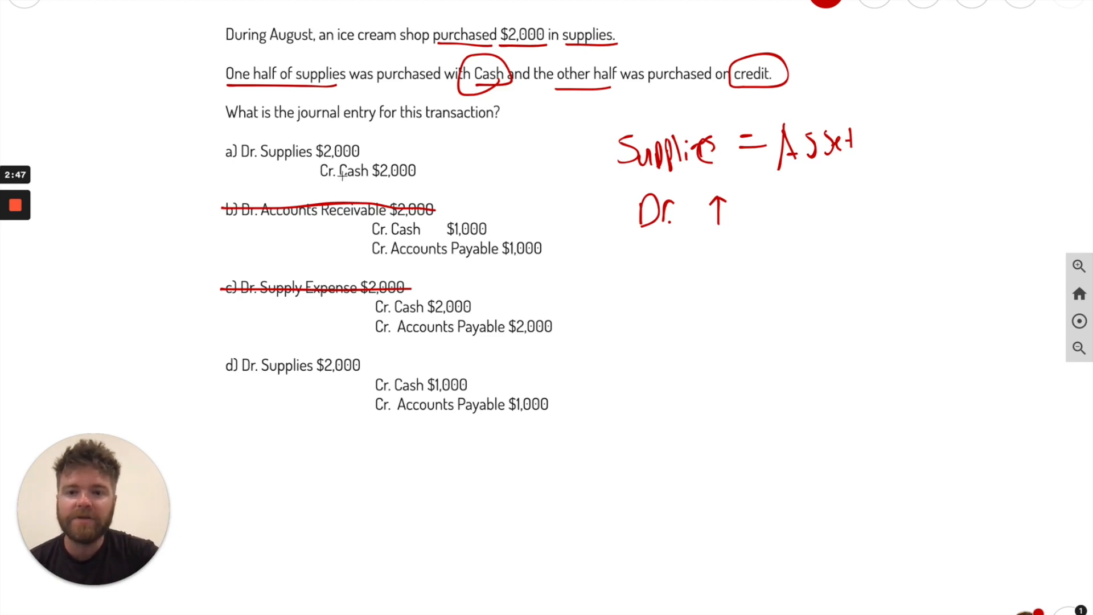
- Draw a red strike-through line across the first line of answer choice b
left_click_drag(224, 150, 359, 151)
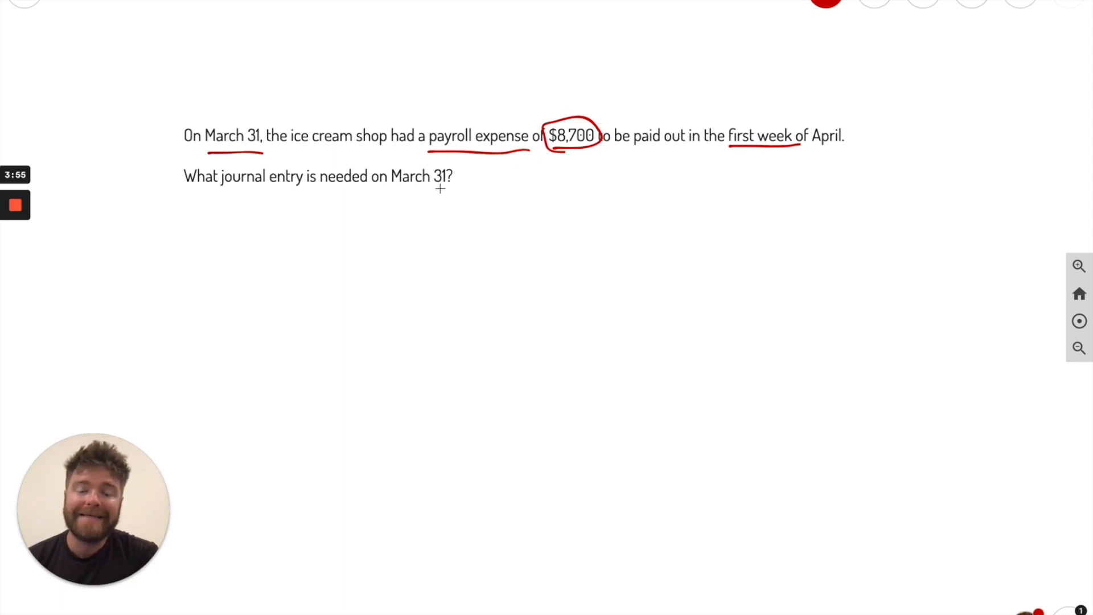
mouse_move(526, 261)
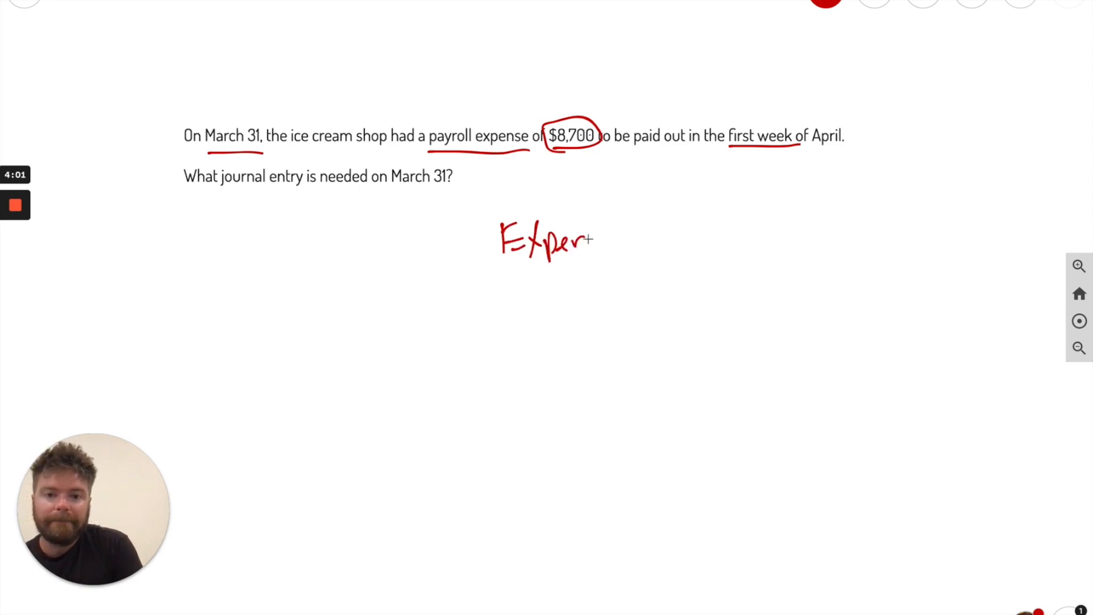
mouse_move(630, 241)
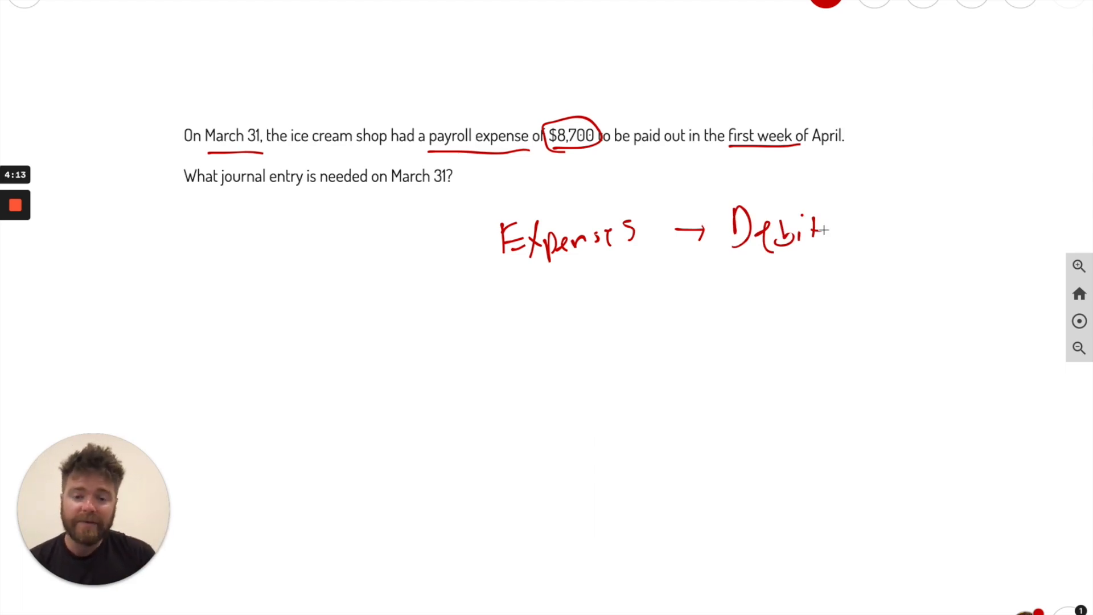
mouse_move(279, 306)
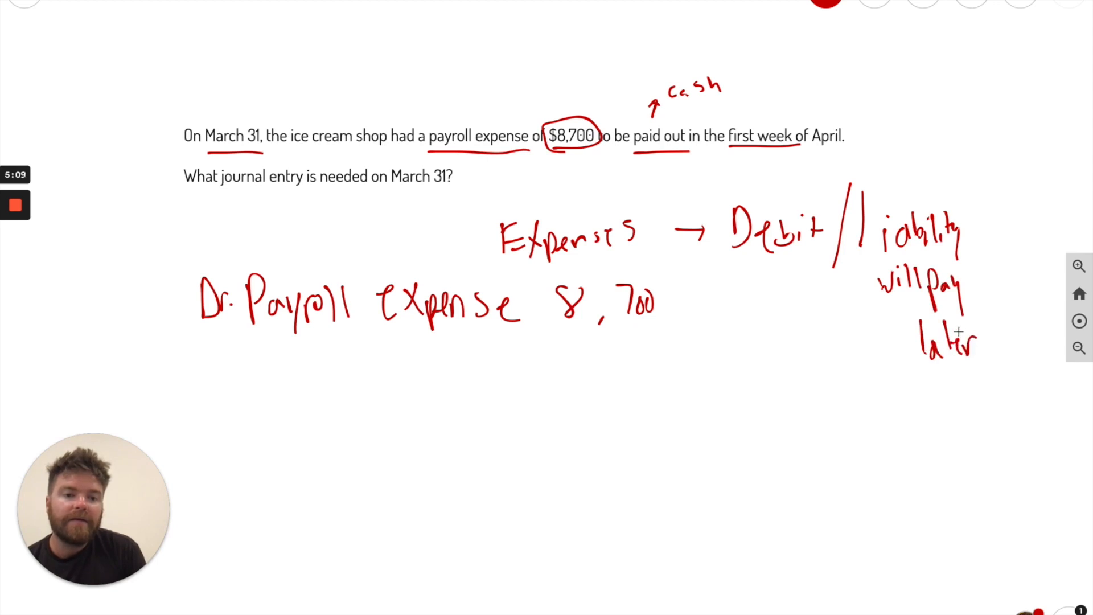
mouse_move(753, 439)
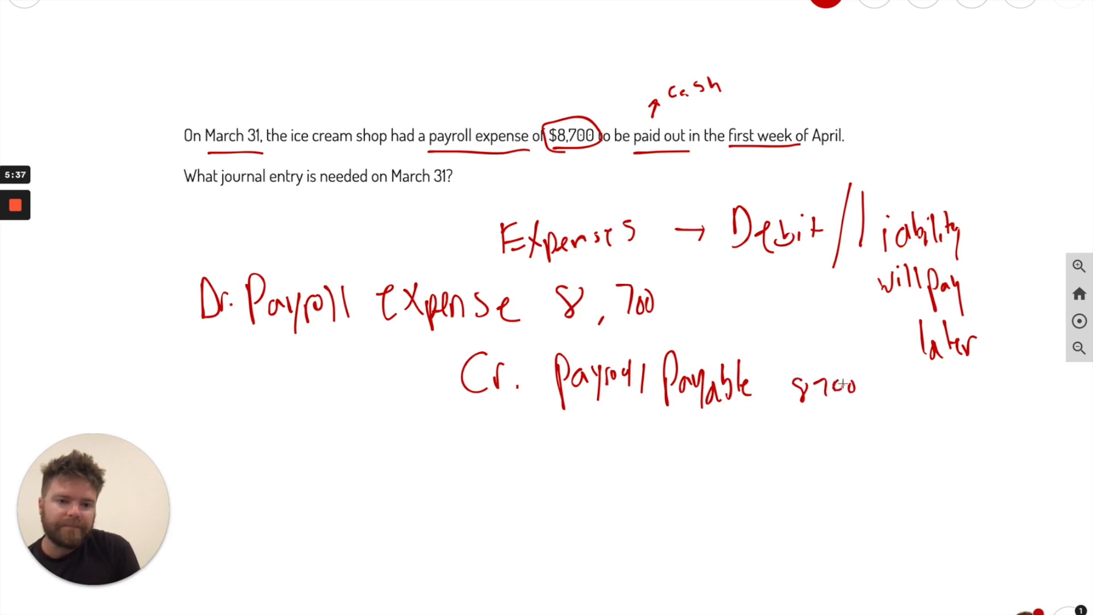
mouse_move(558, 437)
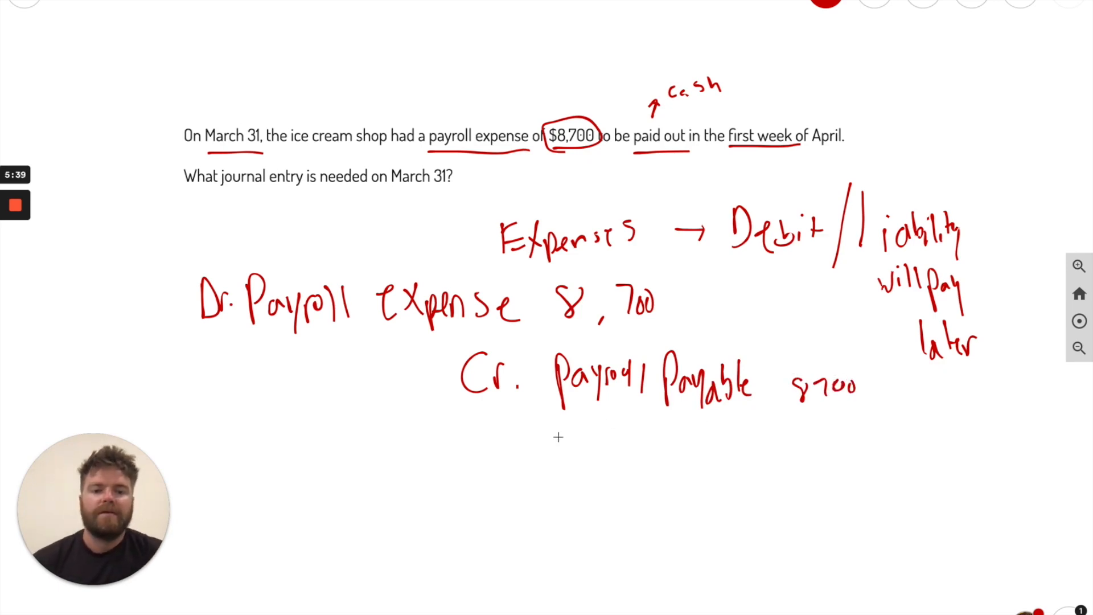
mouse_move(405, 418)
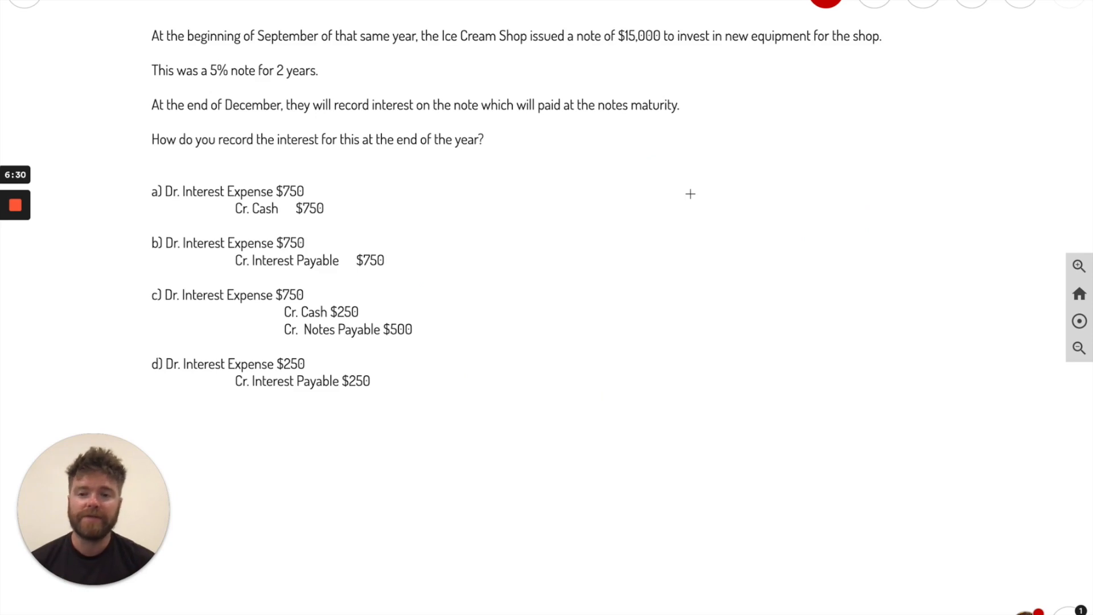
mouse_move(337, 49)
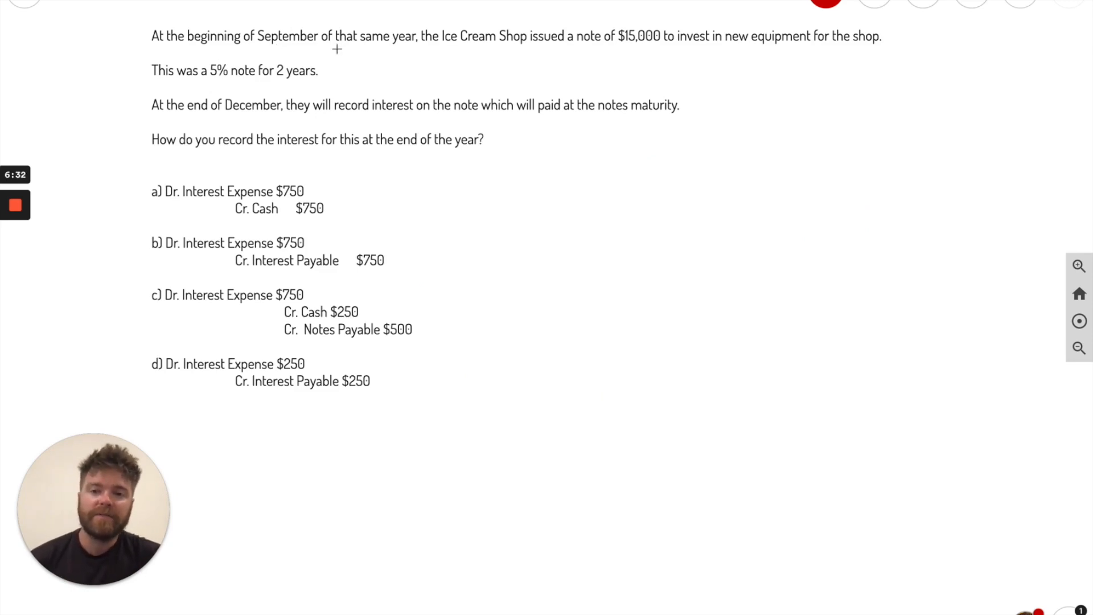
mouse_move(591, 46)
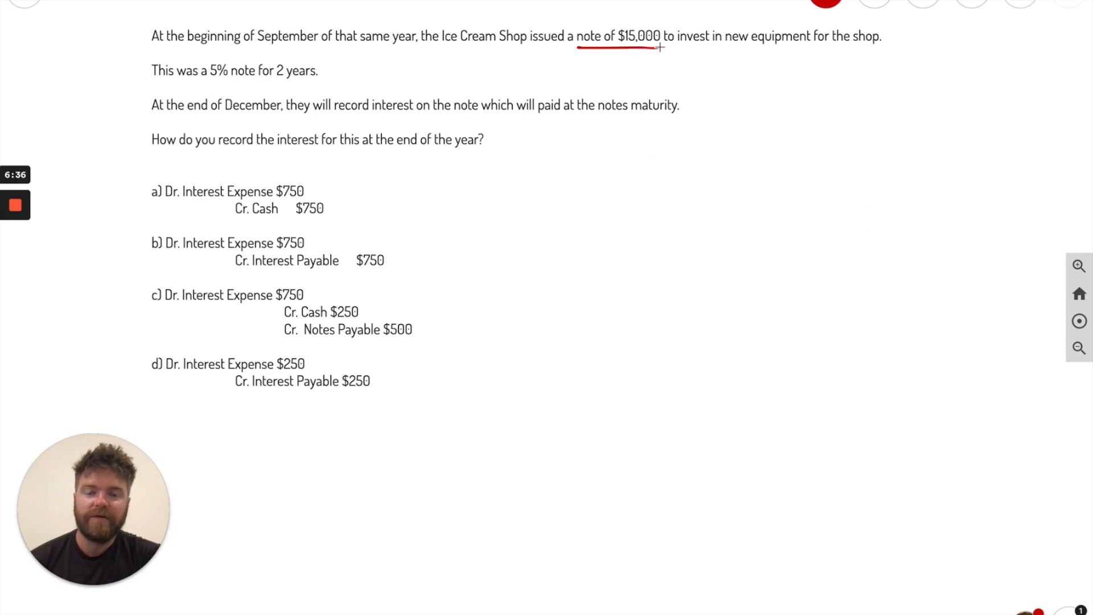
mouse_move(762, 48)
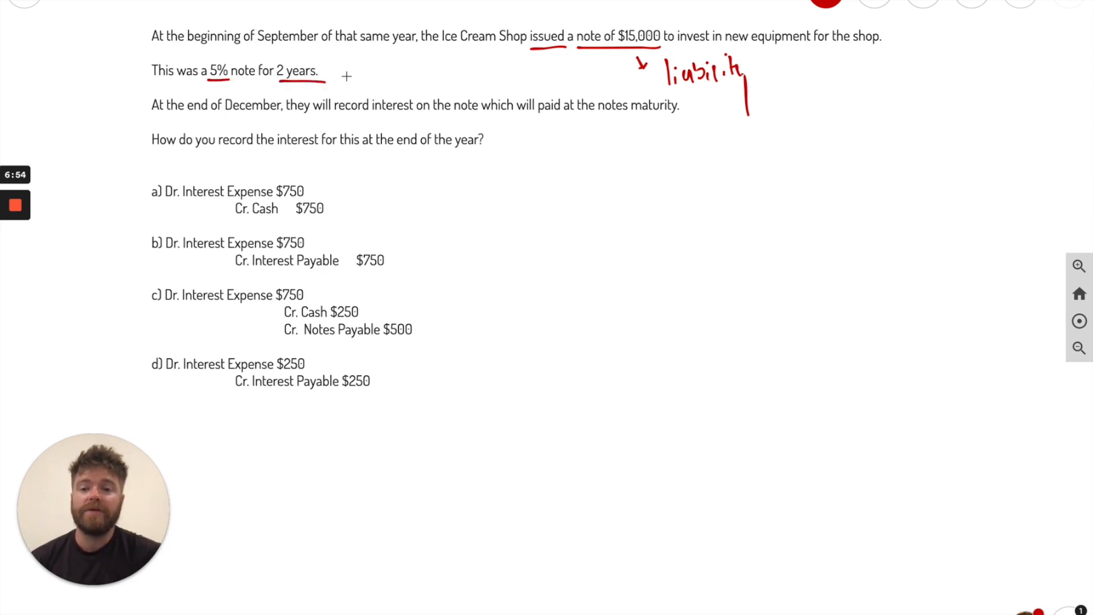
mouse_move(217, 51)
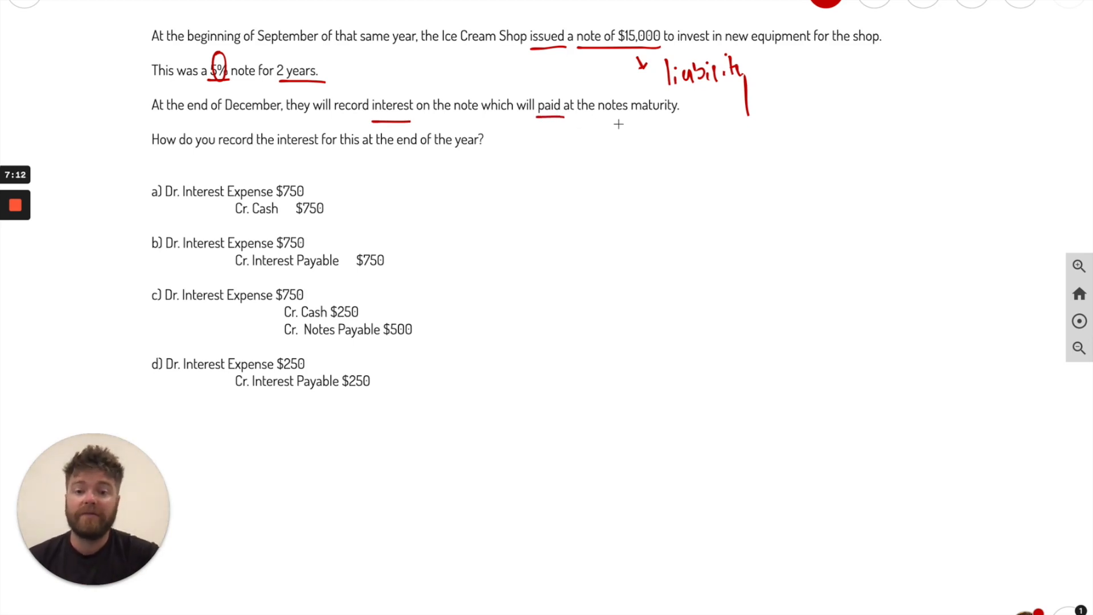
mouse_move(228, 170)
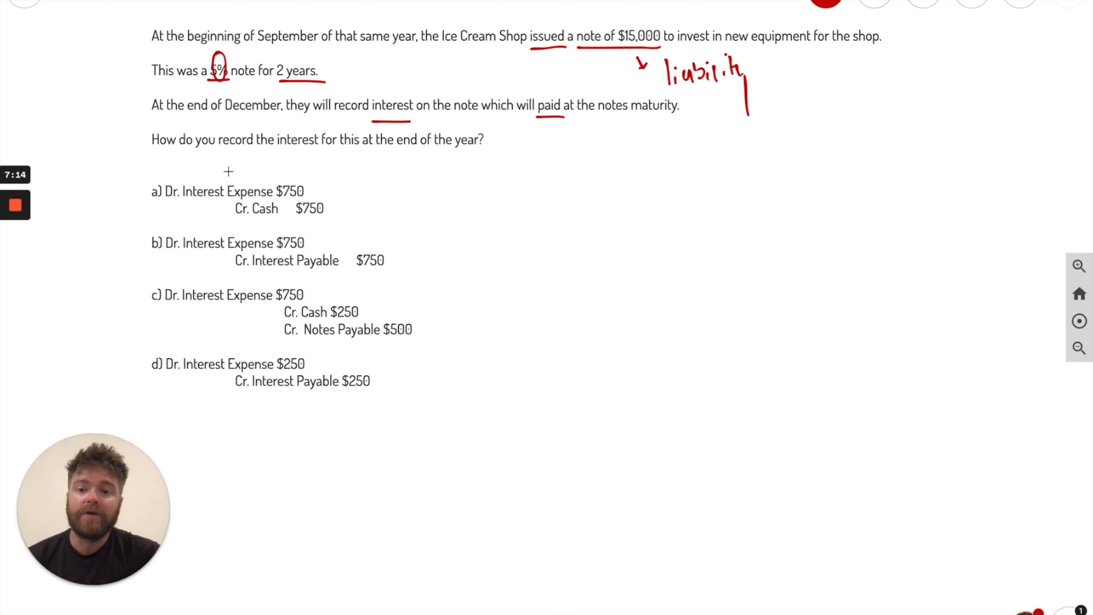
mouse_move(277, 153)
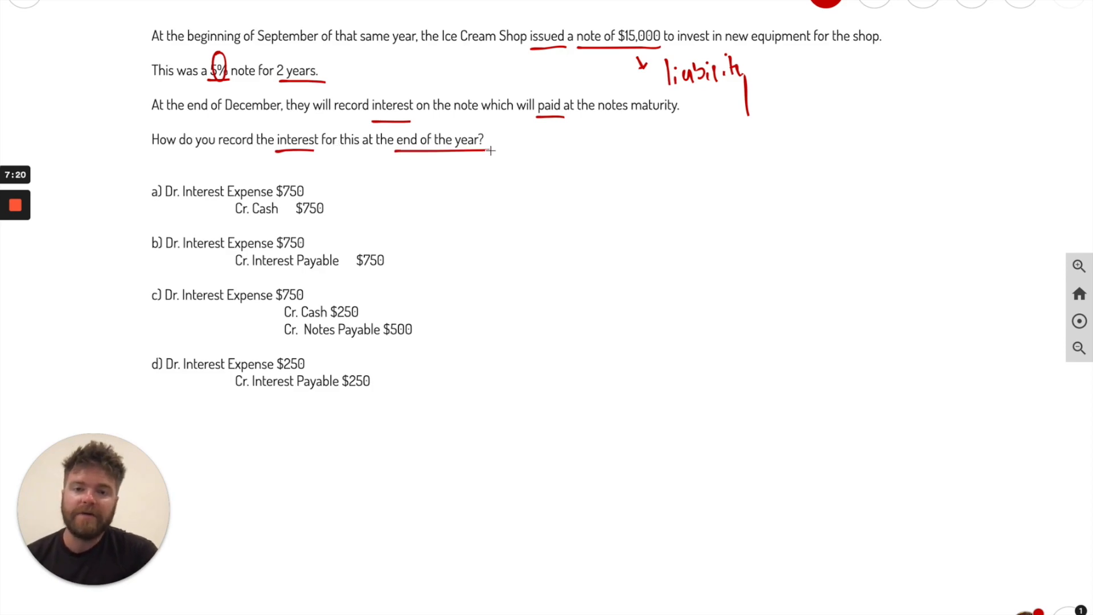
mouse_move(559, 189)
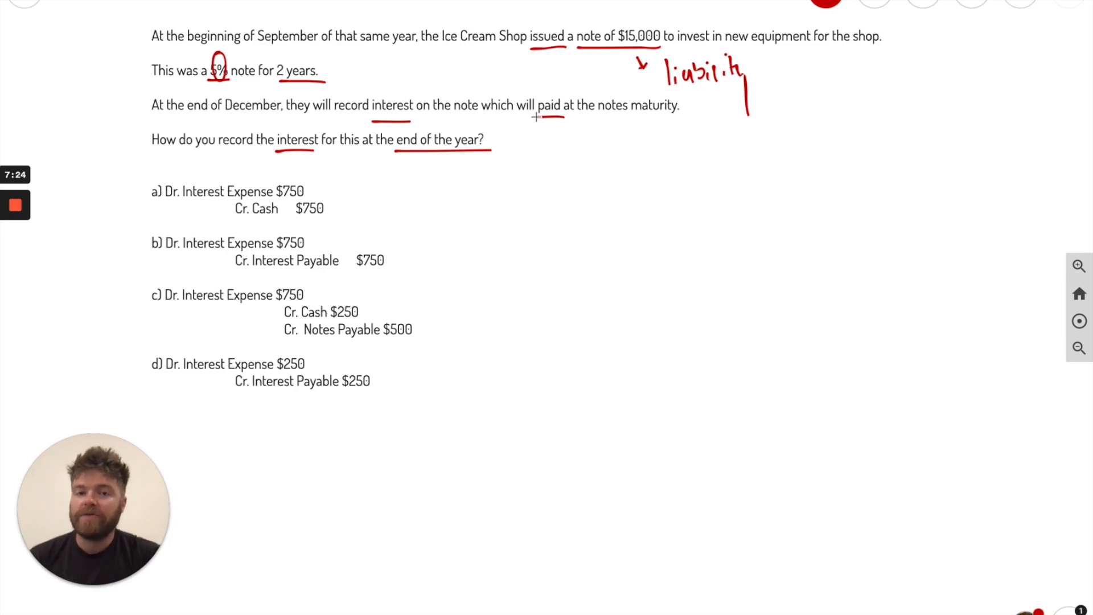
mouse_move(616, 201)
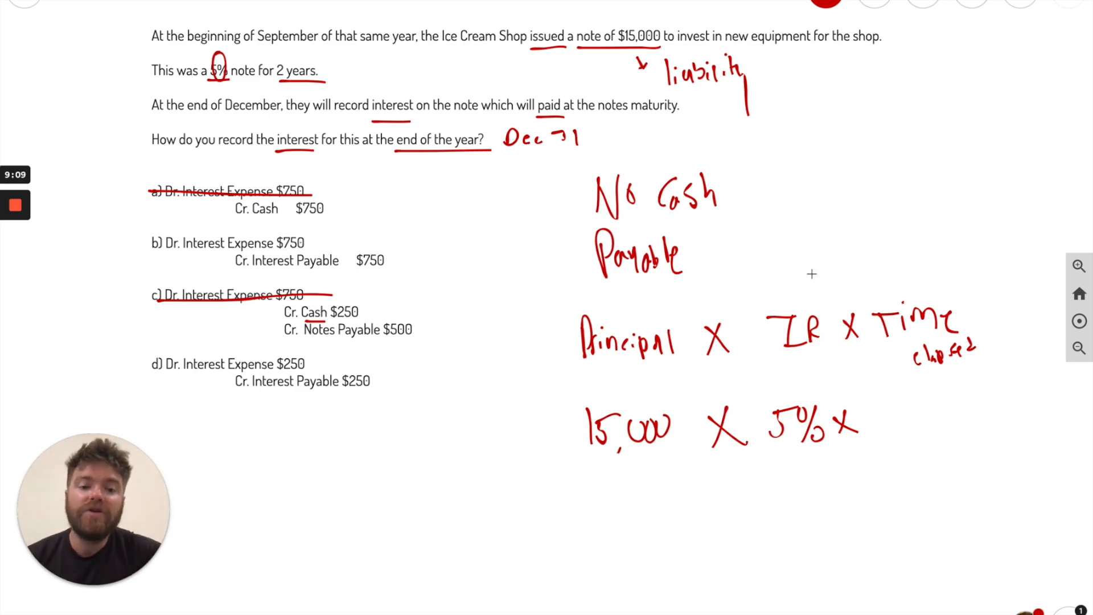
mouse_move(750, 495)
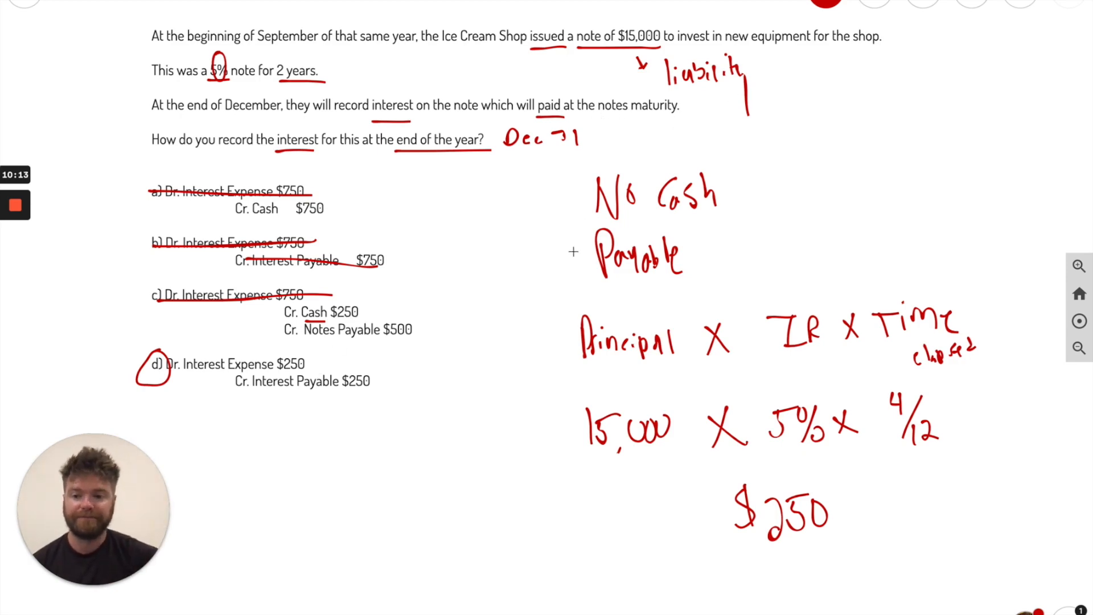
mouse_move(527, 355)
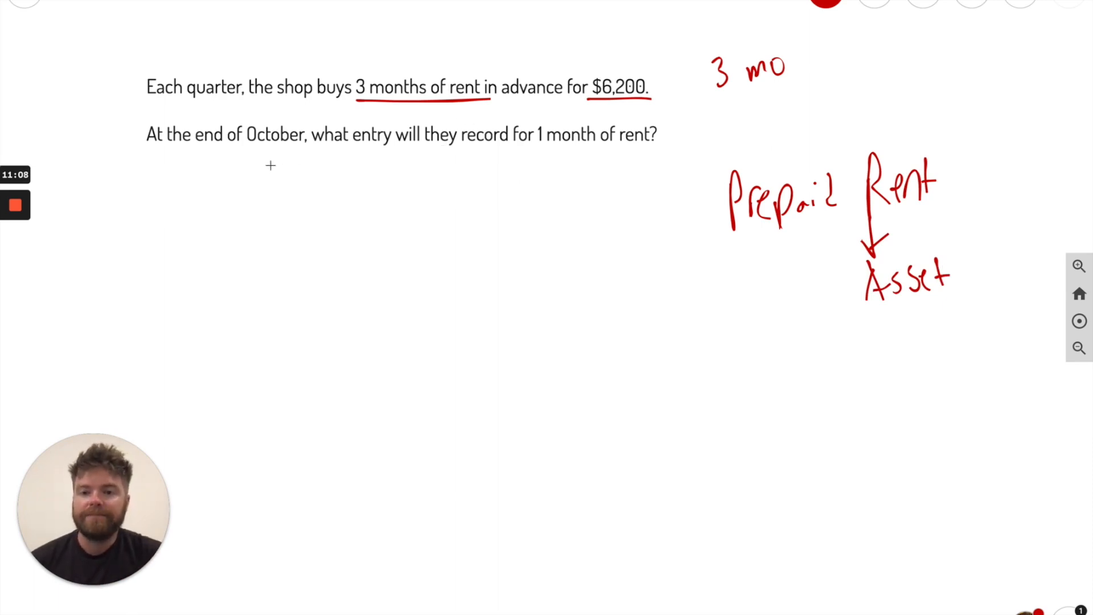
mouse_move(545, 147)
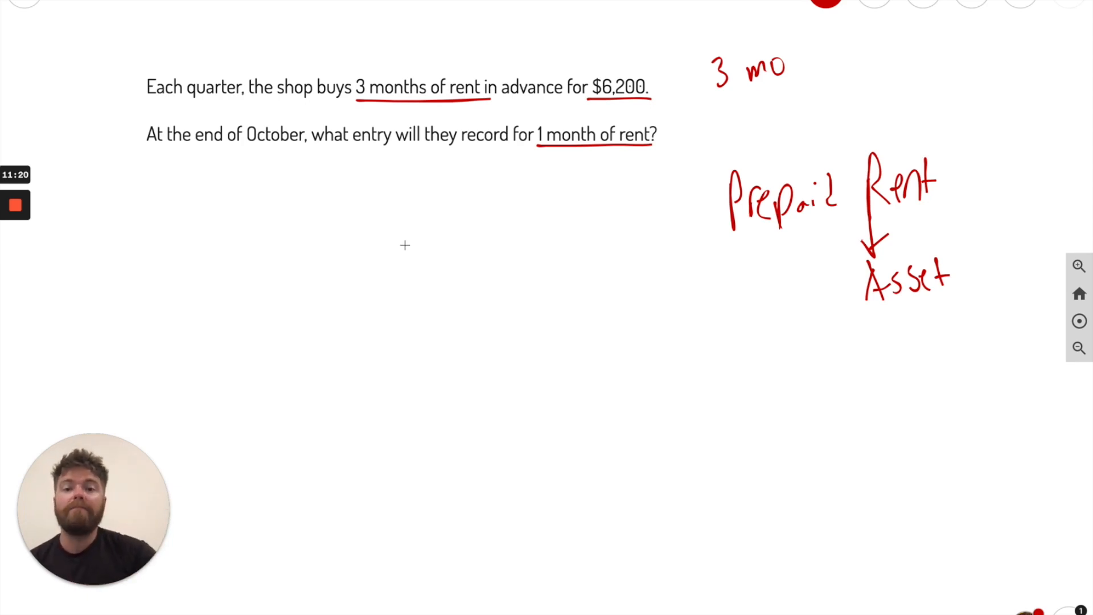
mouse_move(260, 240)
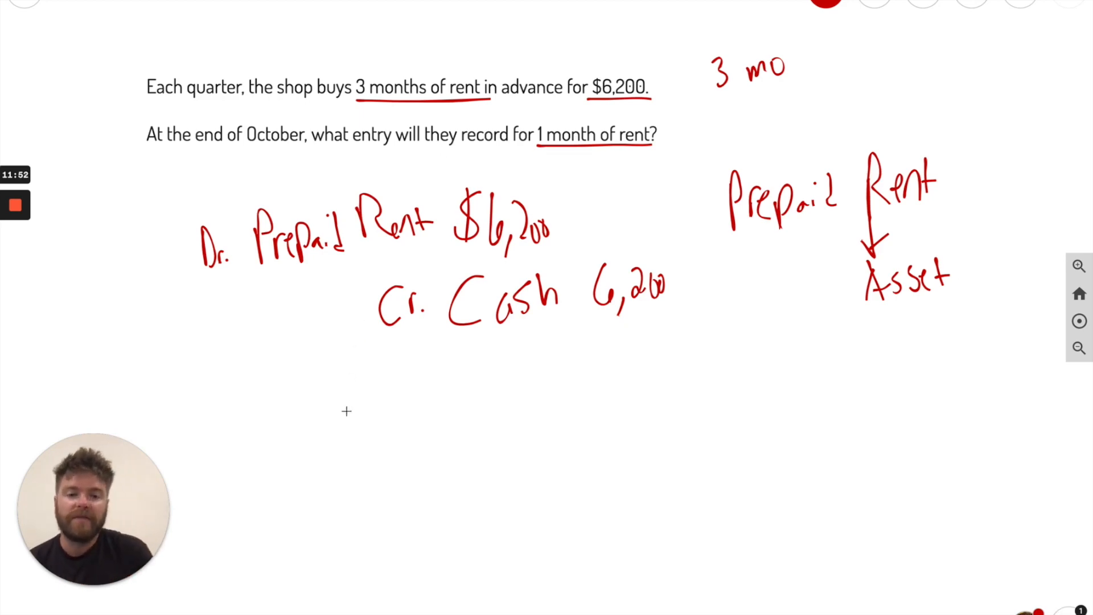
mouse_move(766, 361)
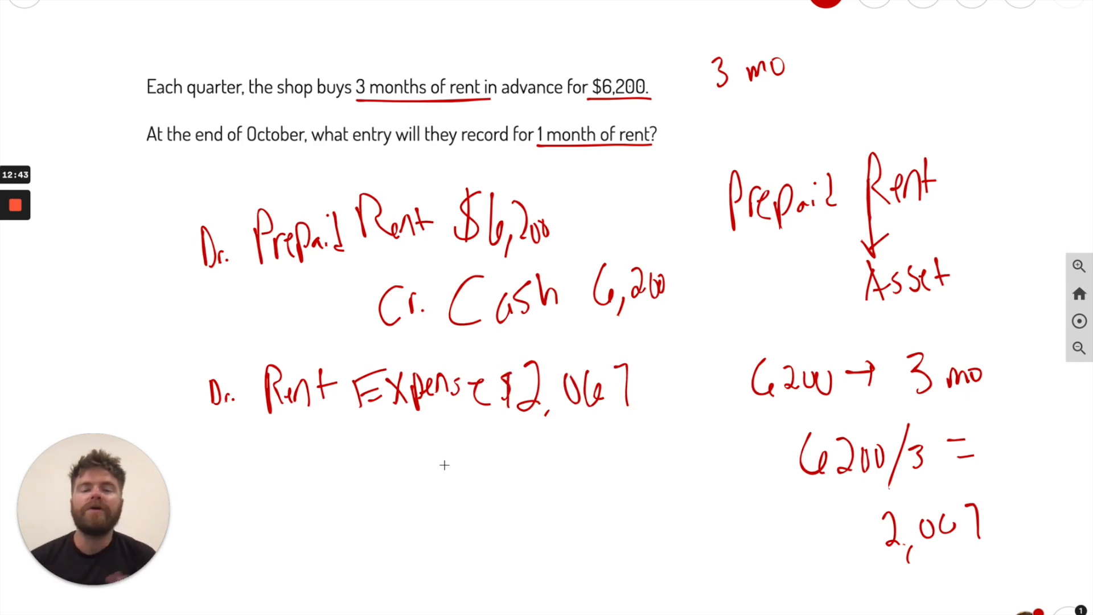
mouse_move(250, 281)
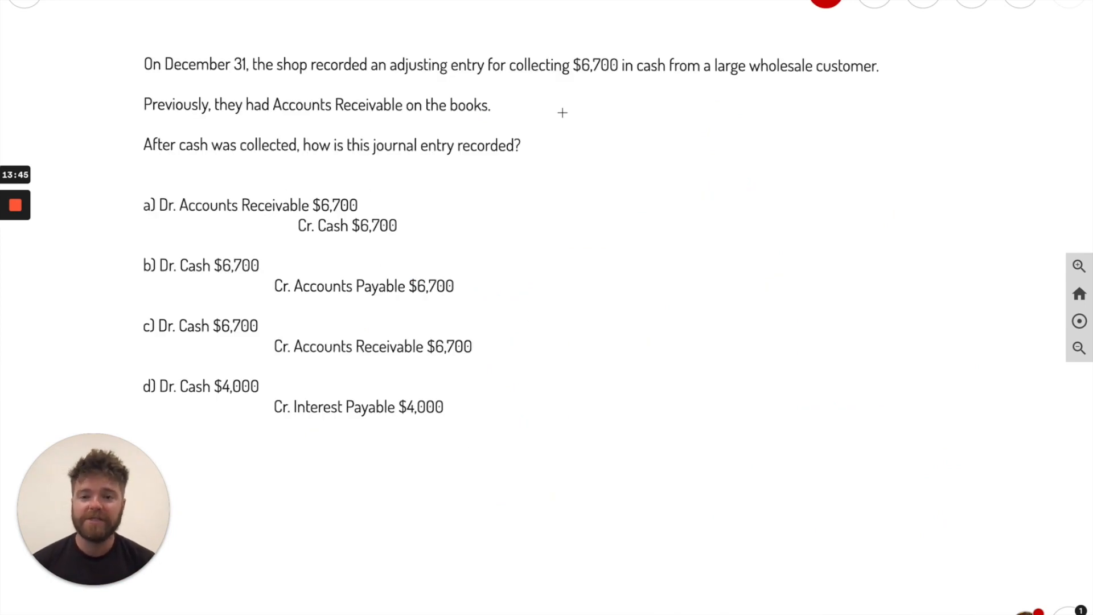
mouse_move(499, 125)
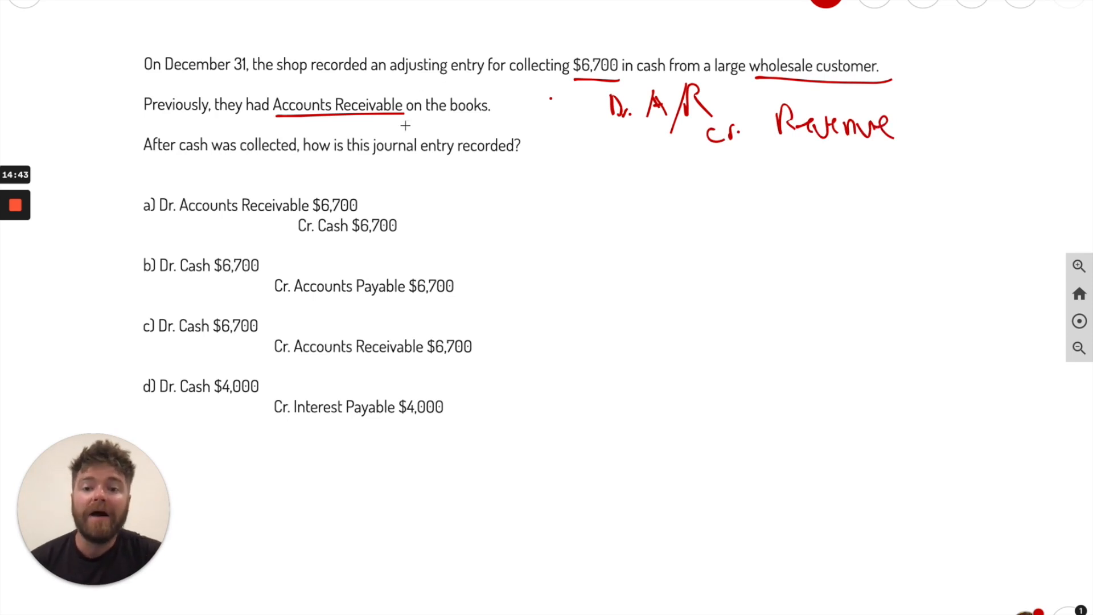
- Underline the phrase 'cash was collected' in red on the collection slide
left_click_drag(178, 158, 293, 159)
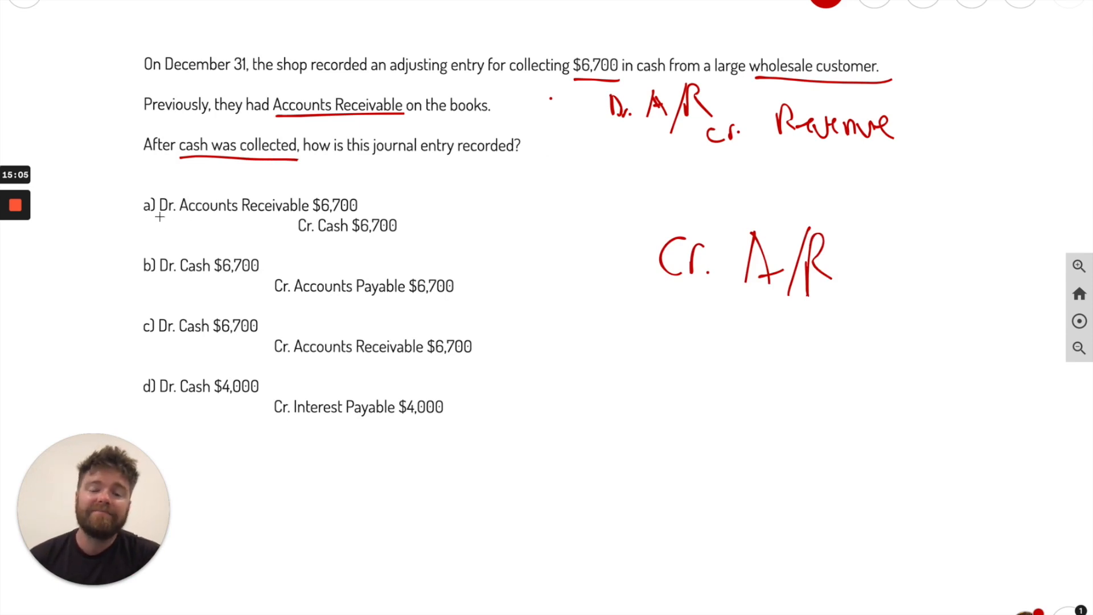
- Strike through wrong option a with a red line across its first line
left_click_drag(143, 205, 177, 205)
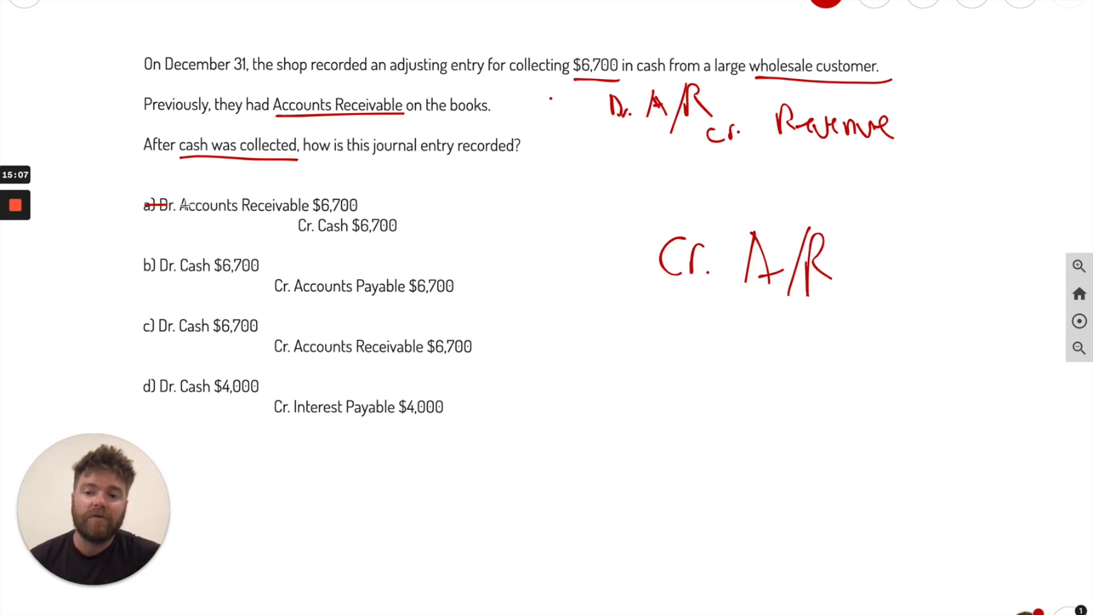
left_click_drag(147, 207, 362, 206)
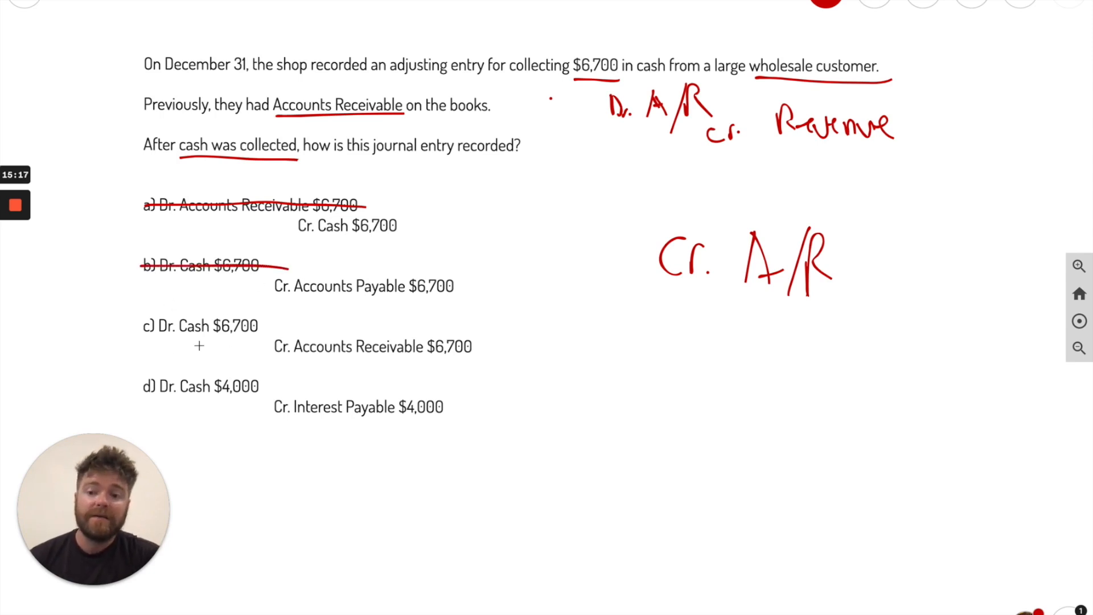
mouse_move(292, 362)
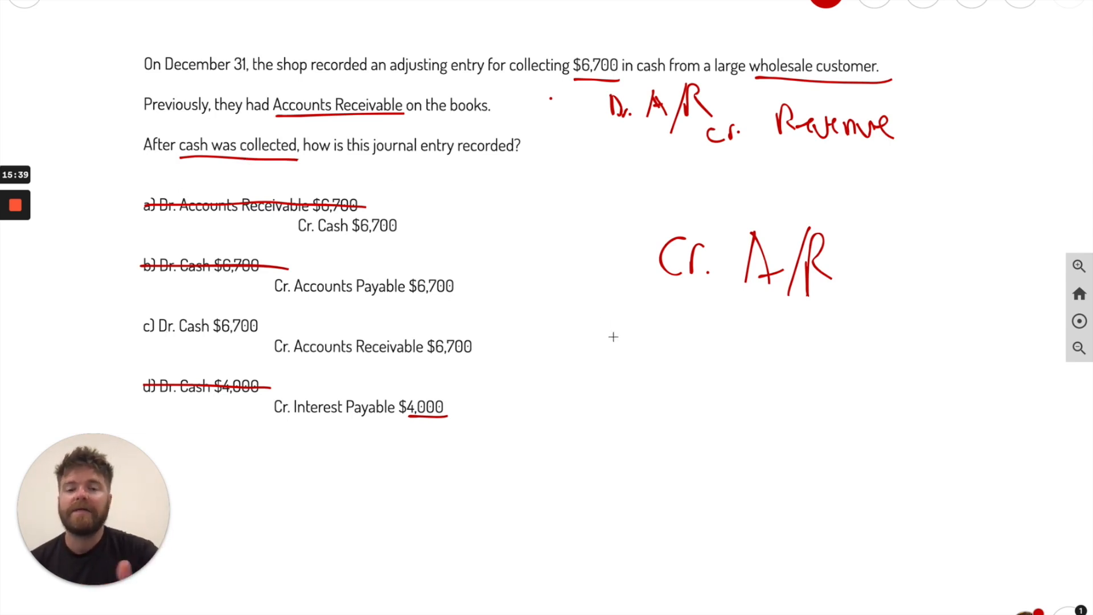
mouse_move(266, 291)
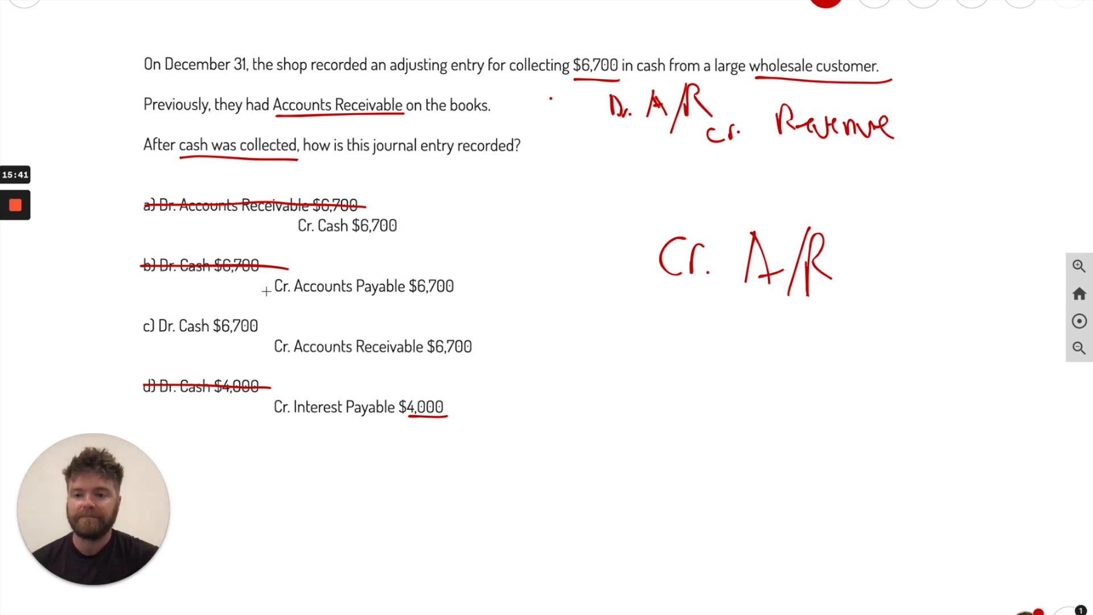